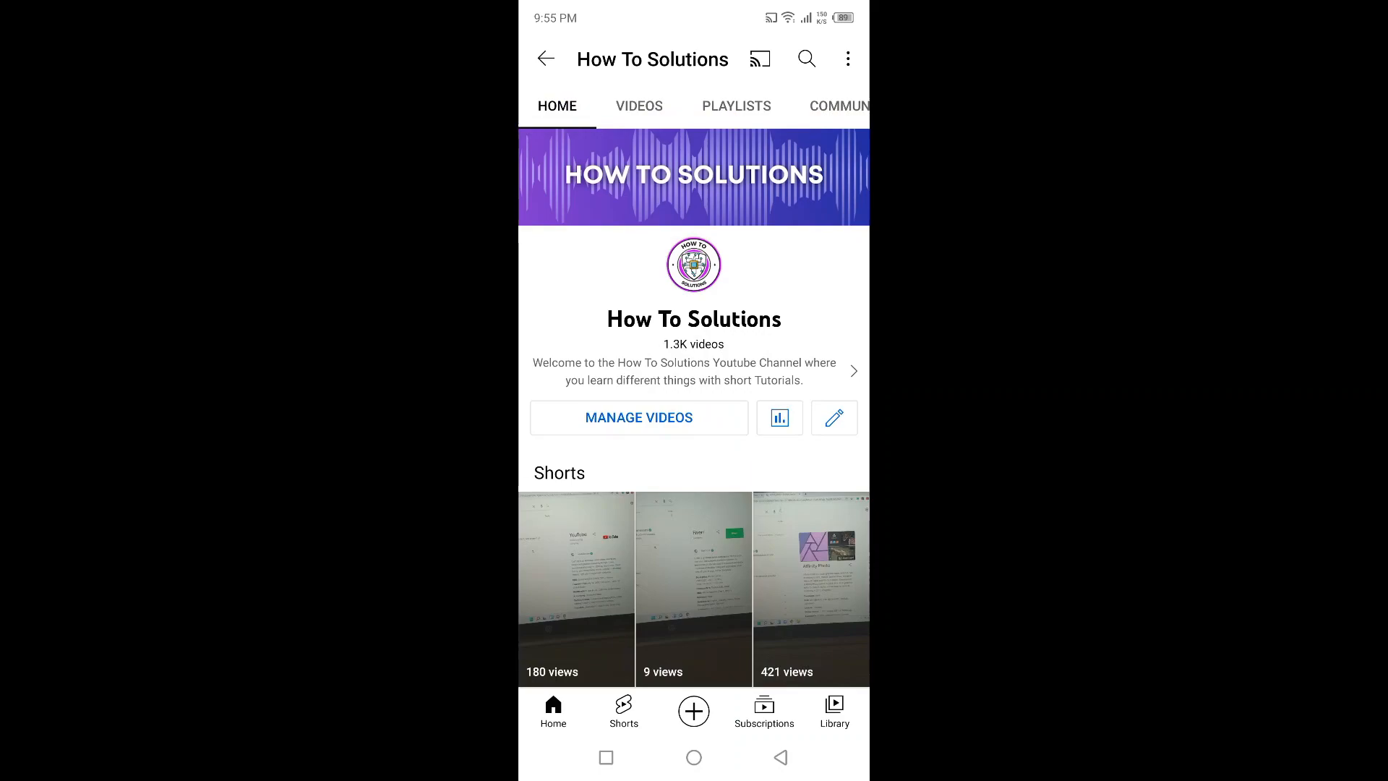
Reveal the channel's overflow options (Share, Settings, Help & feedback).
click(847, 58)
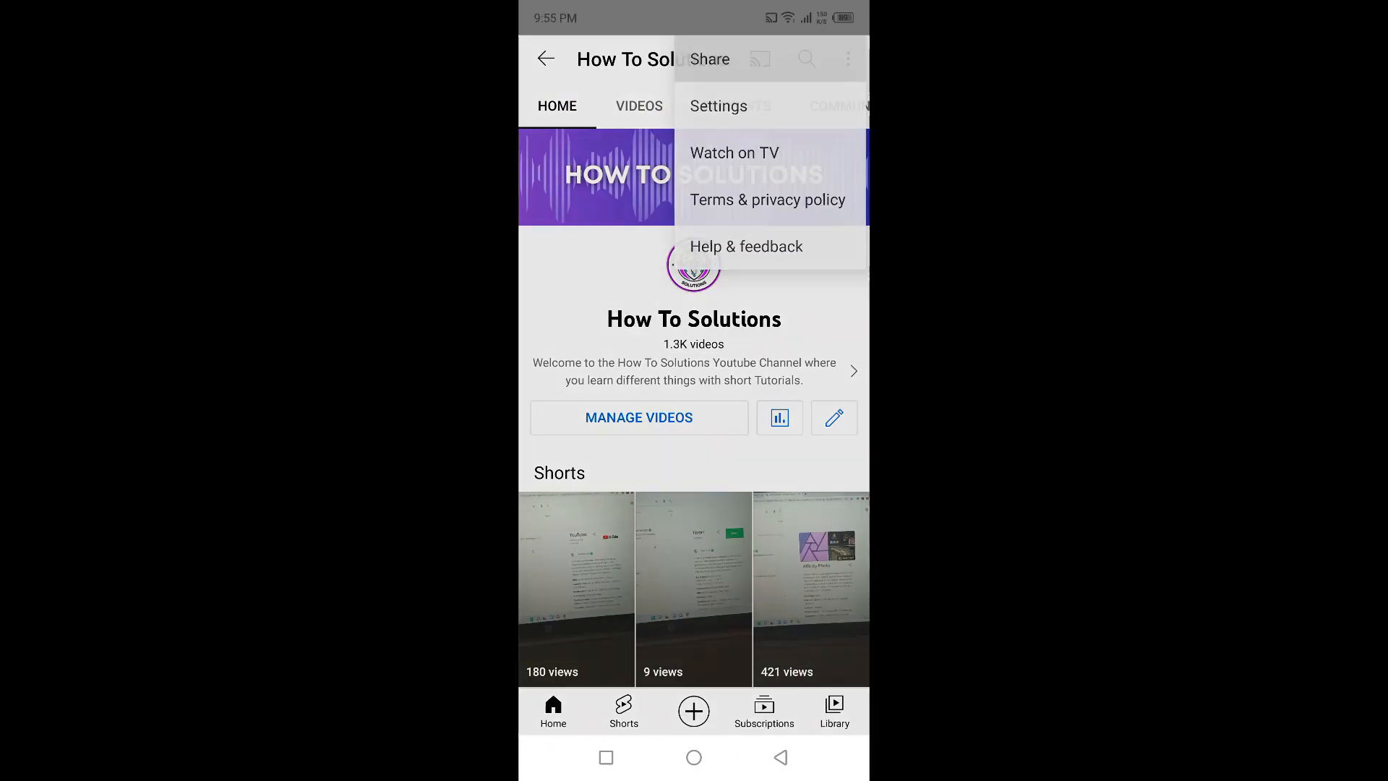
Copy the How To Solutions channel link from the share sheet and move to WhatsApp.
click(708, 58)
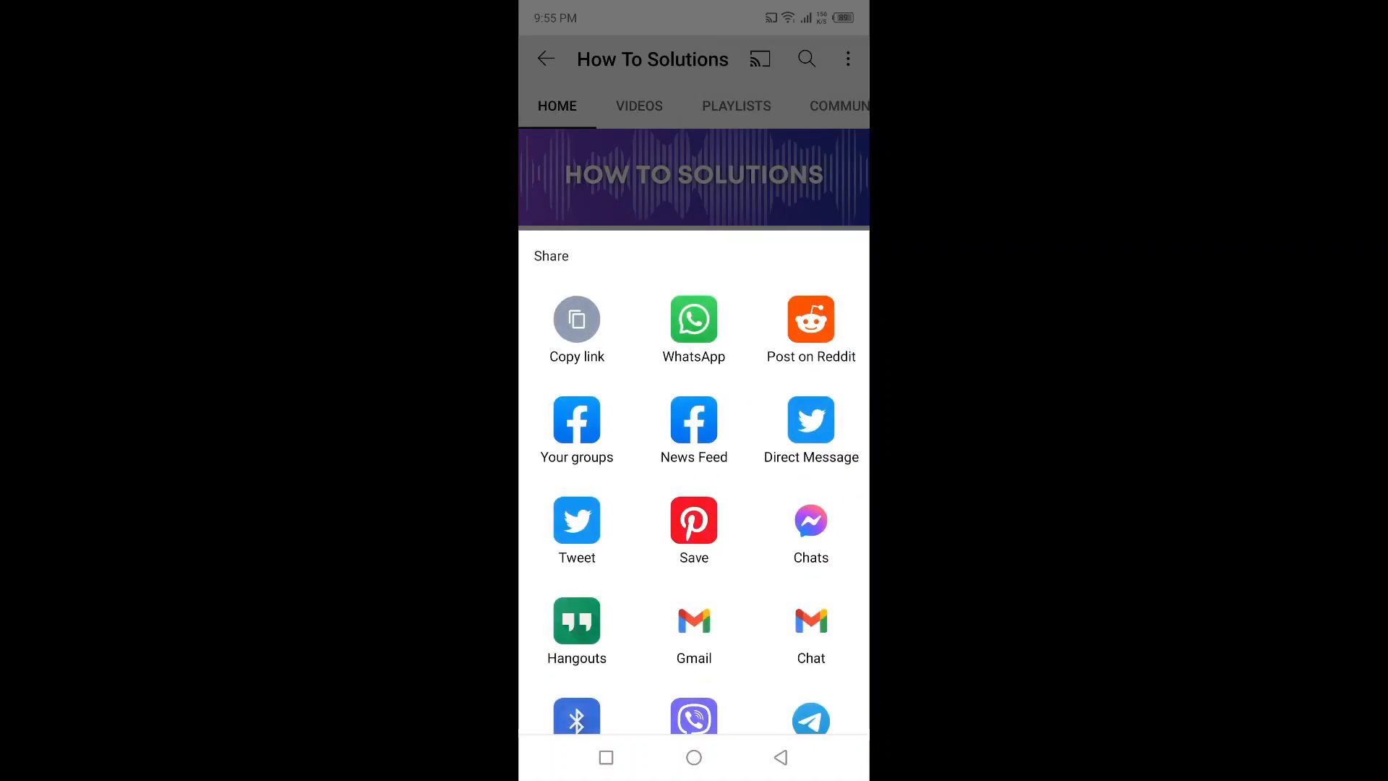
click(693, 756)
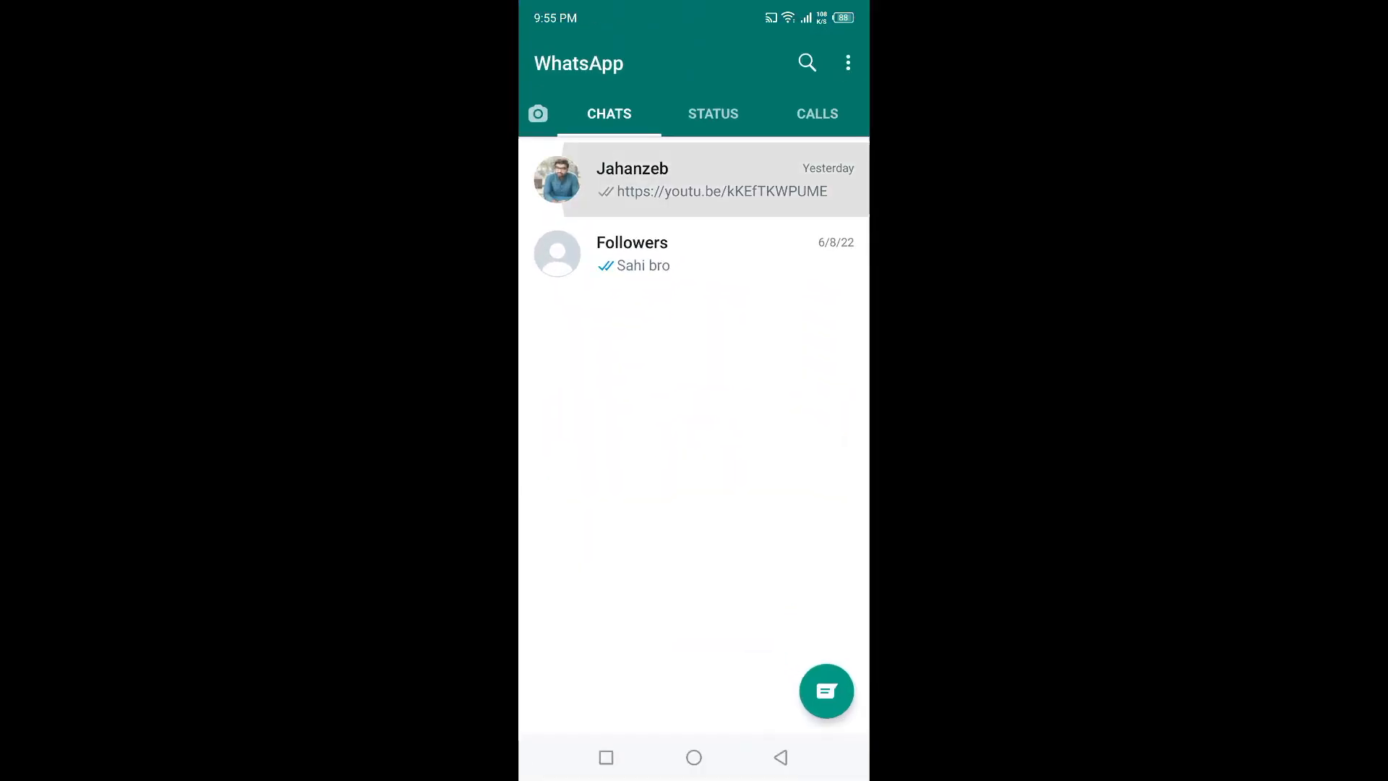
click(696, 179)
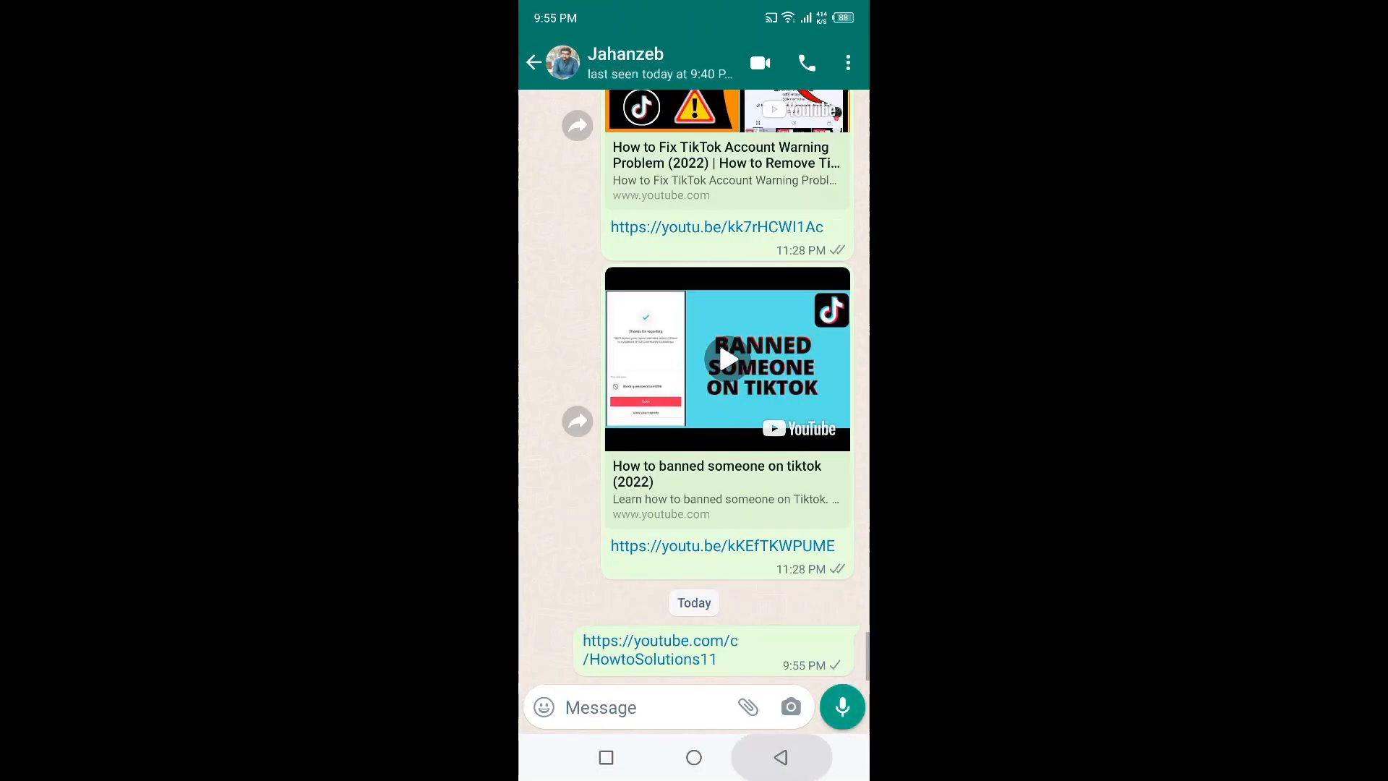
click(692, 756)
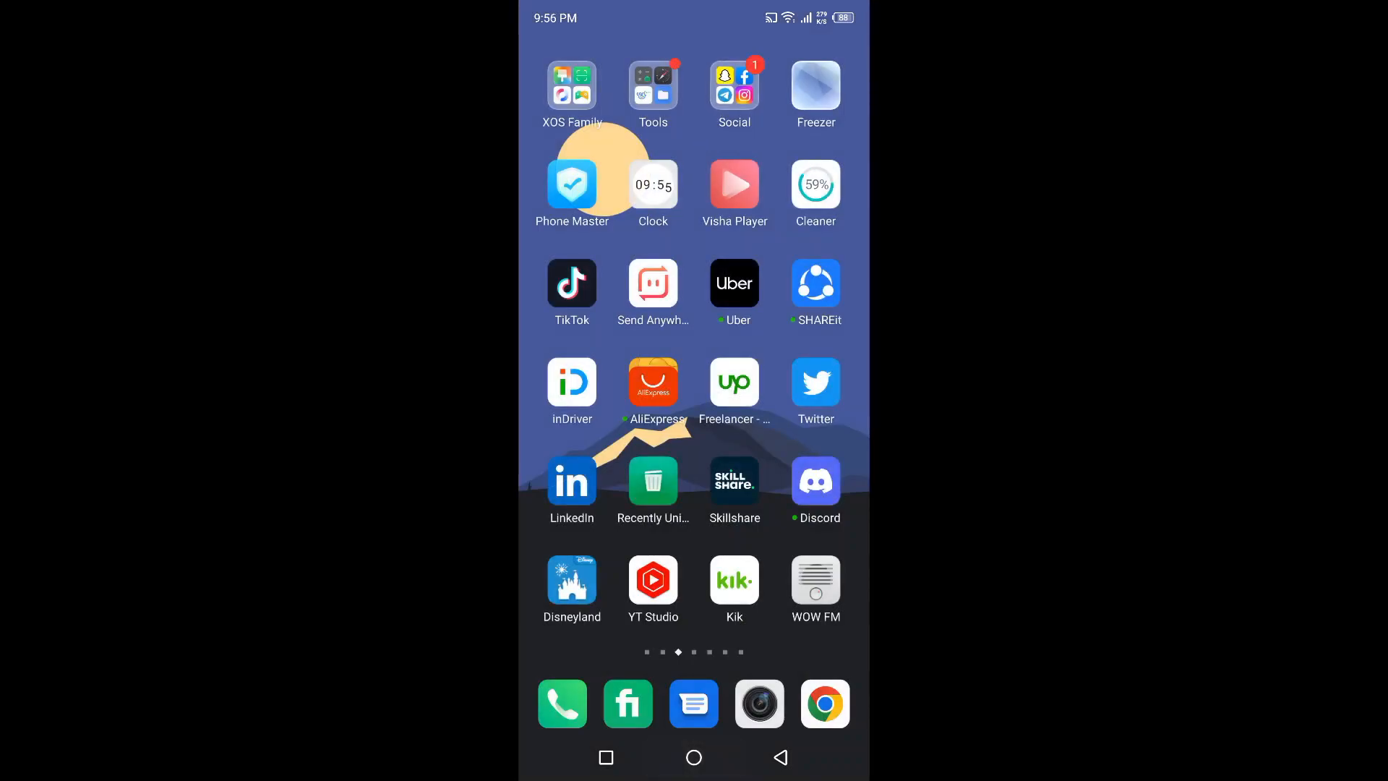